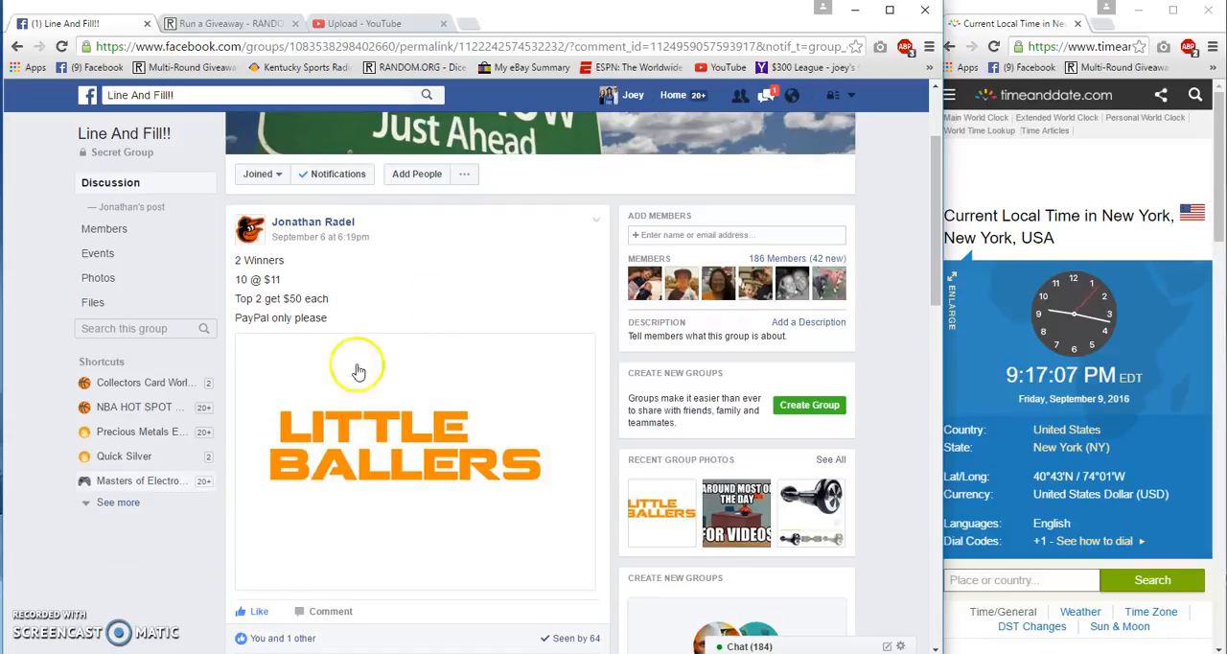
Step: Post a 'Live' comment at the bottom of the Facebook giveaway thread
scroll("down", 3)
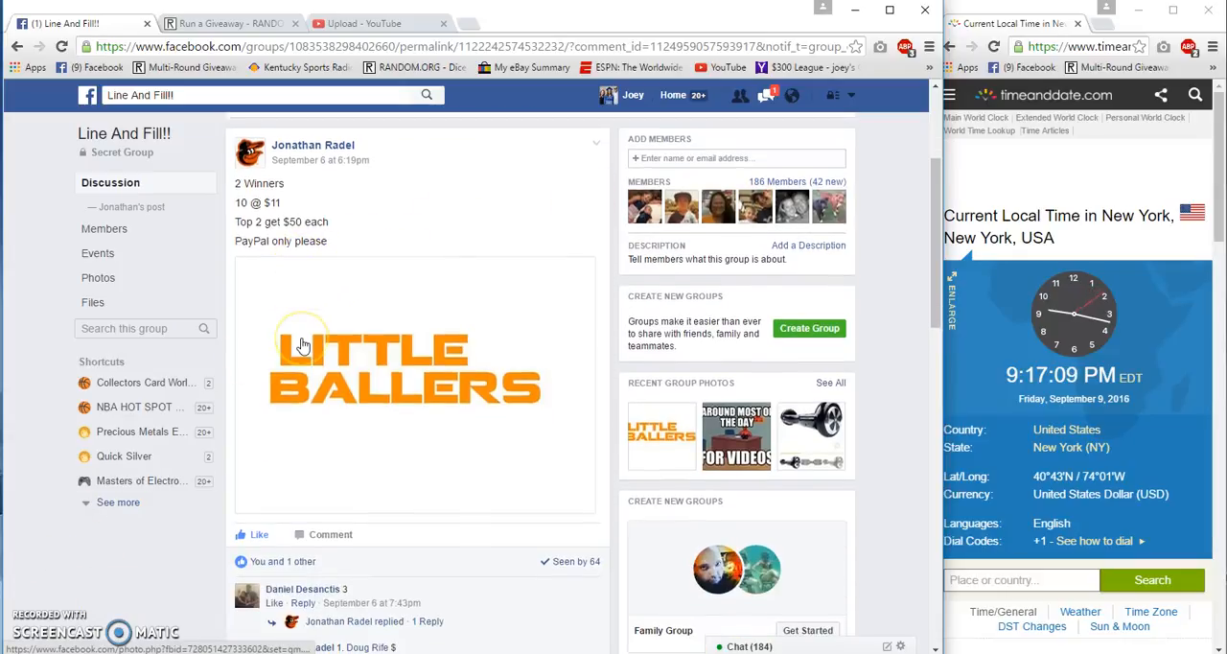
scroll("down", 3)
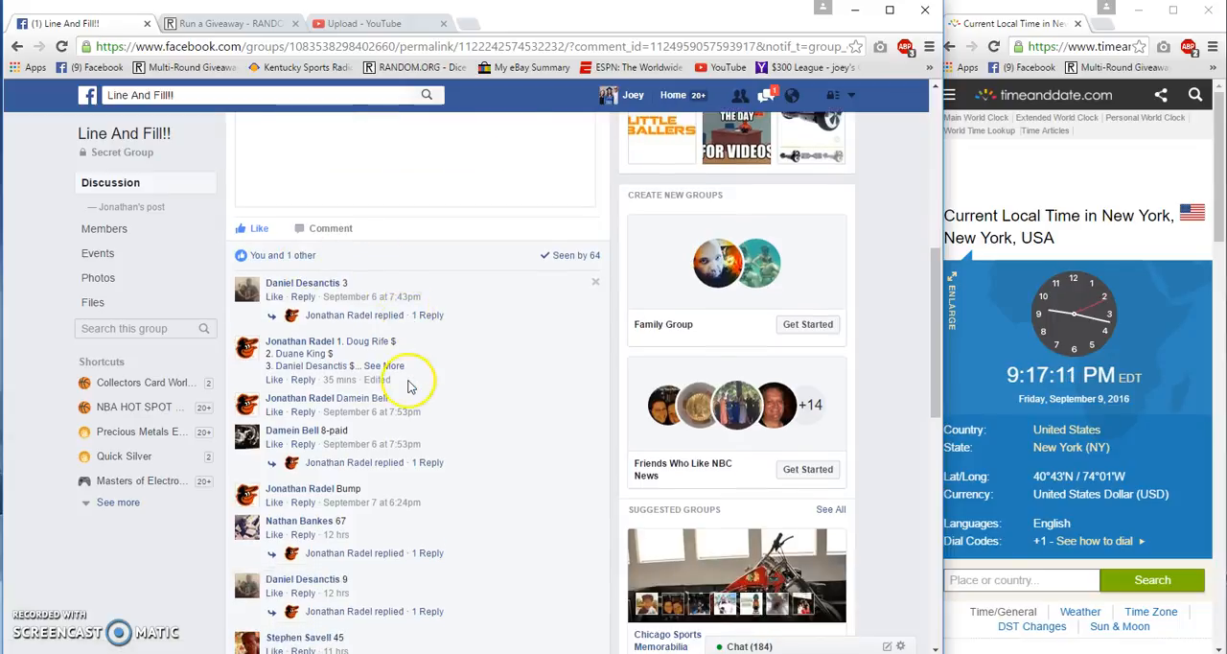
left_click(381, 365)
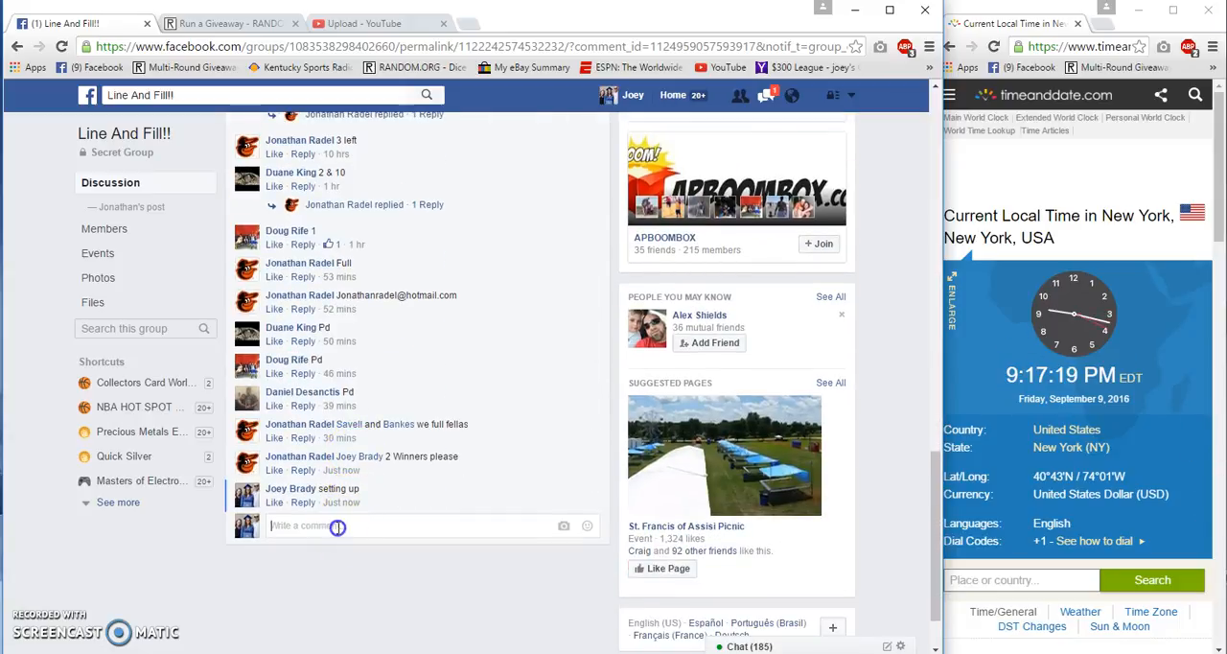
type("Live")
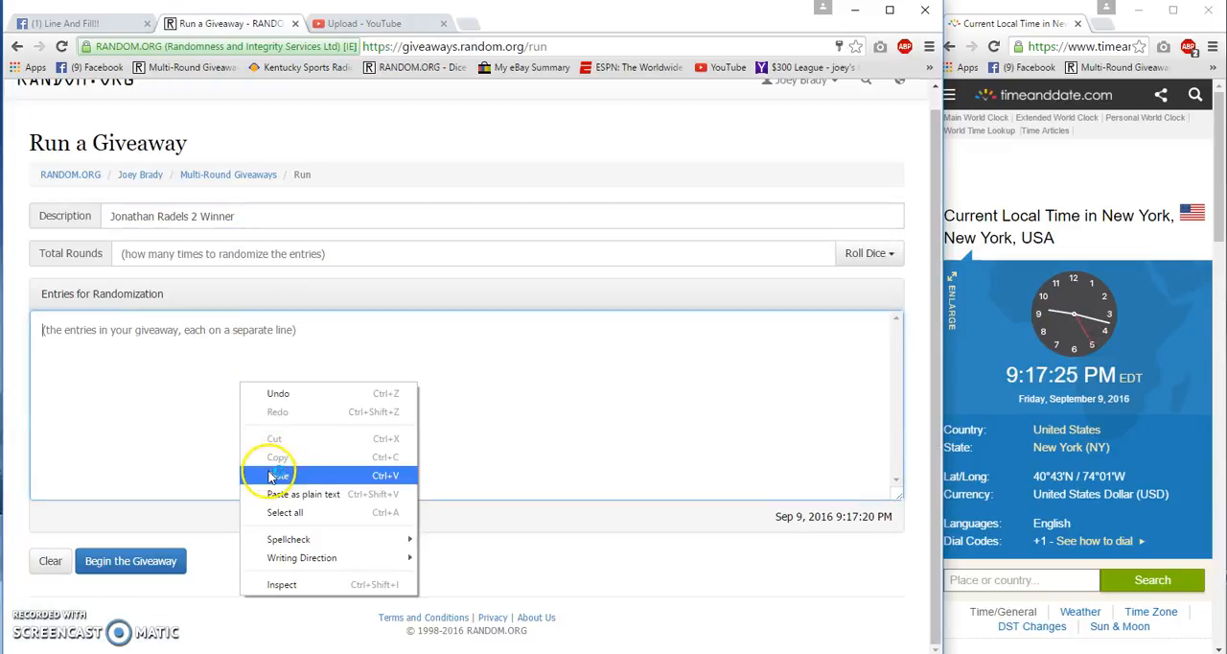
Step: Paste the ten entries, roll dice for six rounds, and start the giveaway
left_click(277, 475)
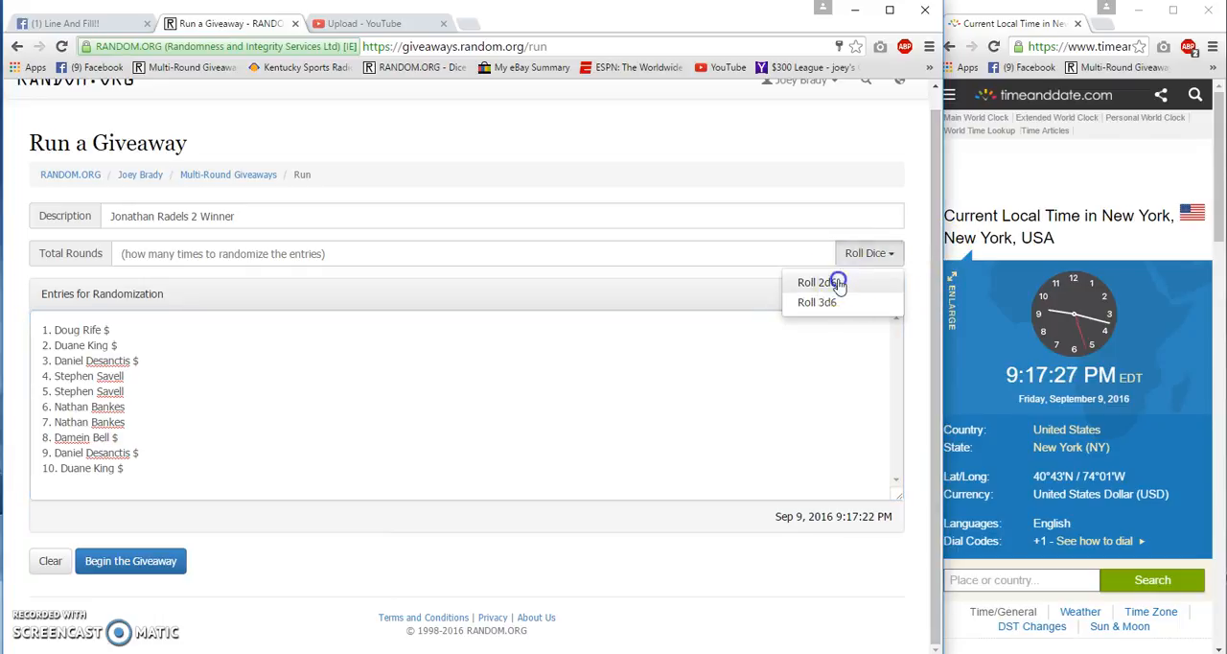
left_click(814, 281)
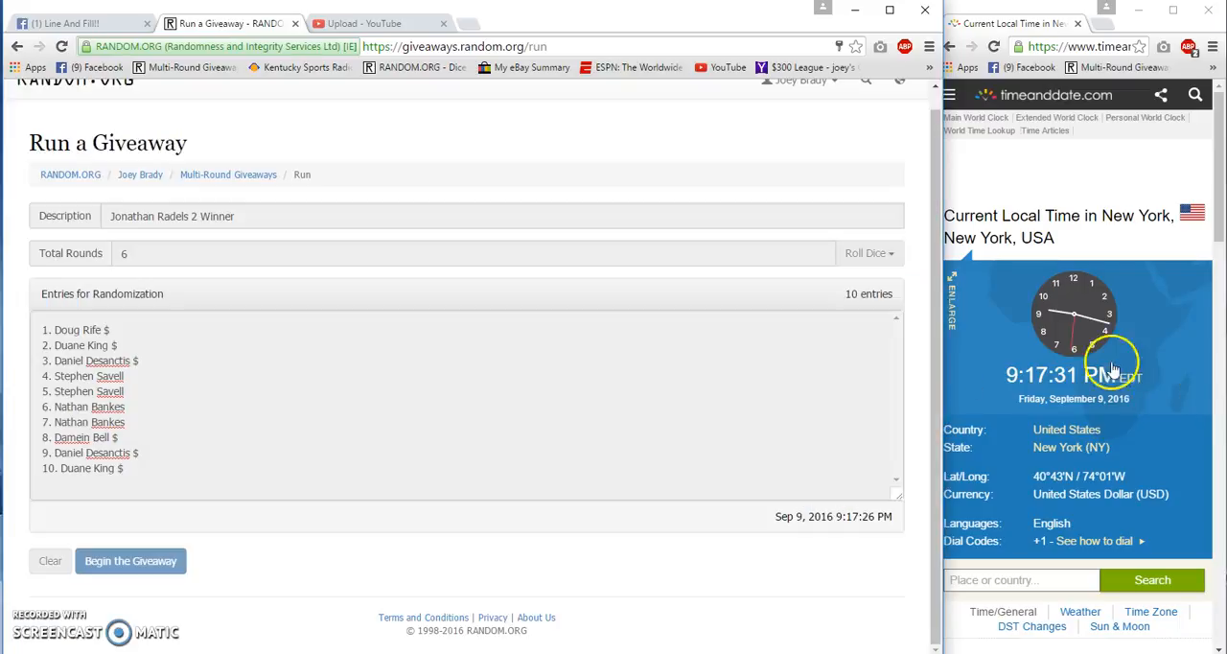
left_click(130, 561)
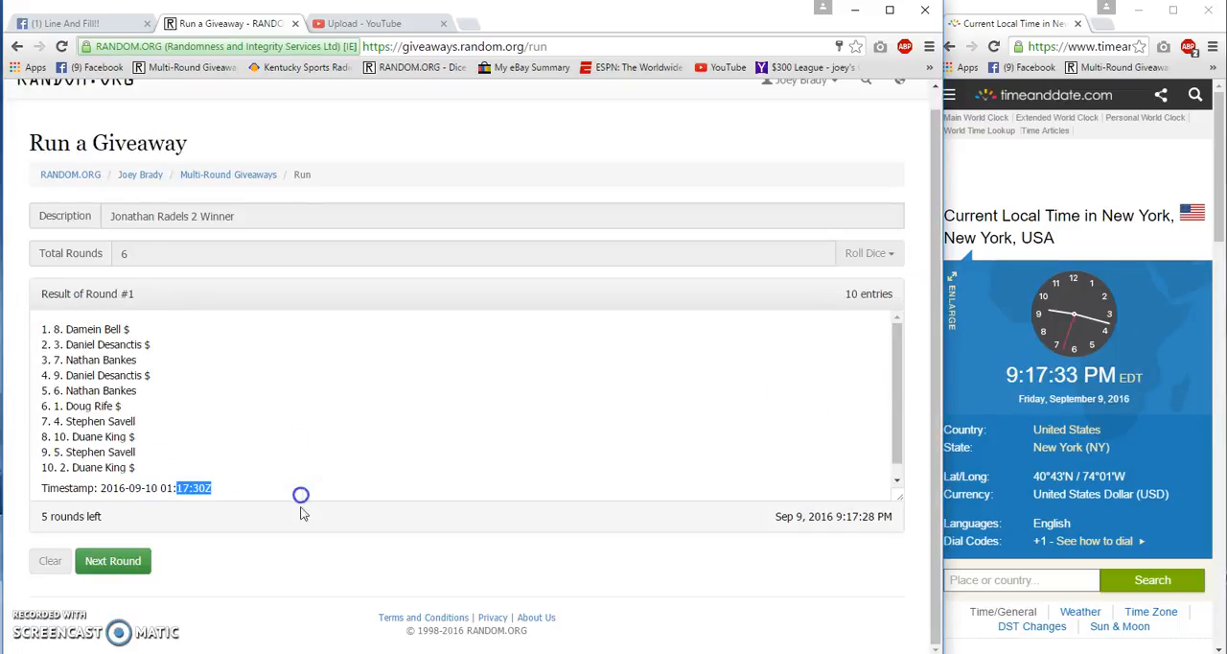
Step: Randomize giveaway rounds two through five
left_click(112, 561)
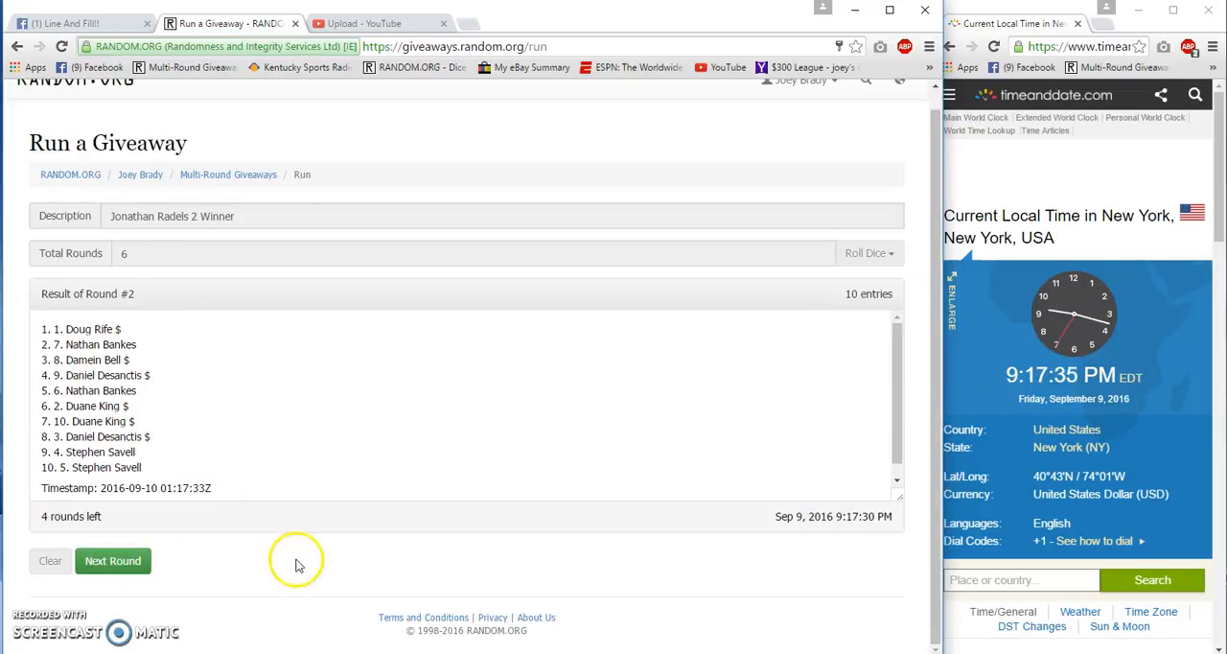
left_click(113, 561)
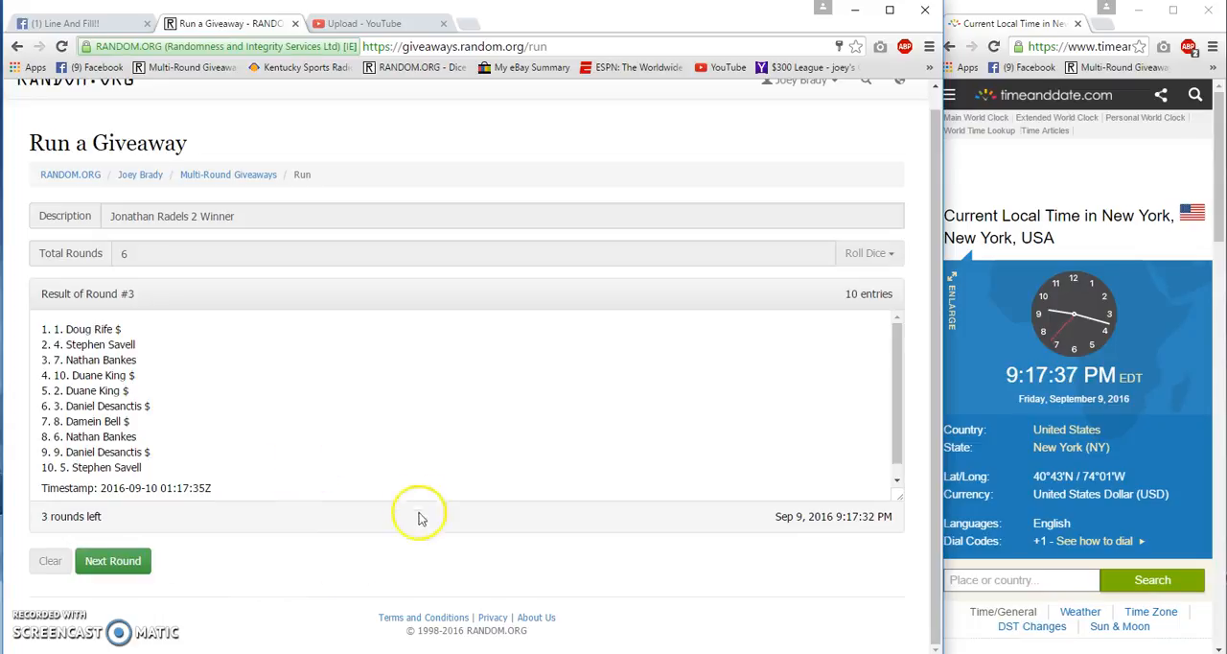
left_click(112, 561)
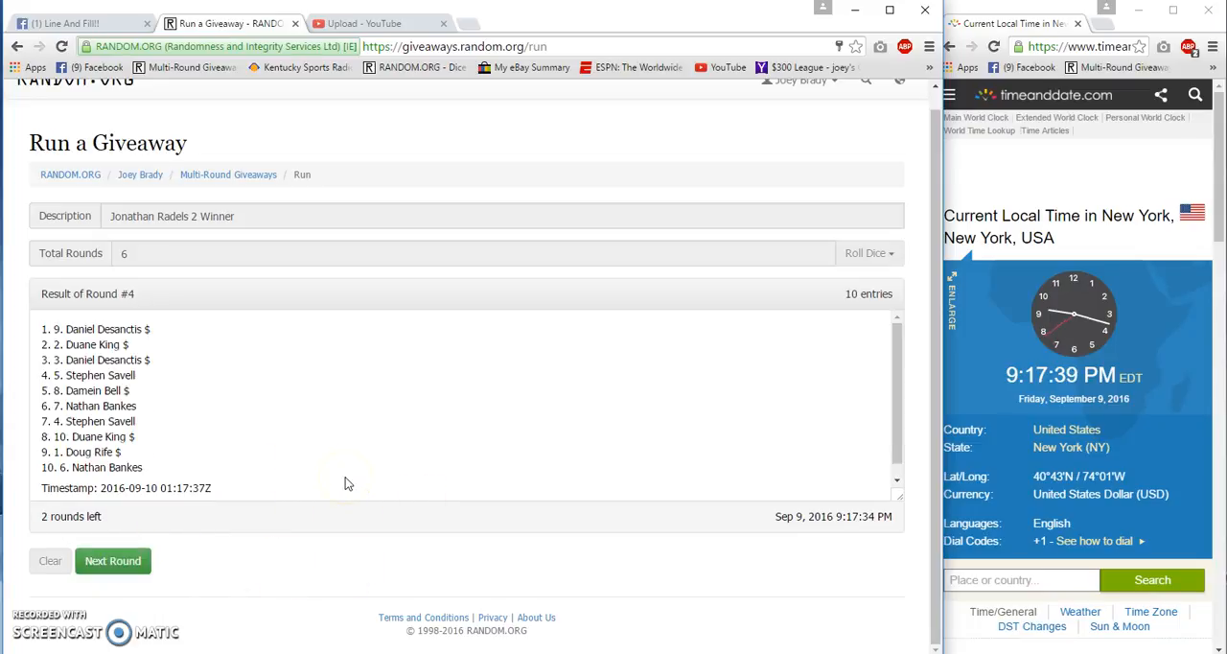
left_click(112, 561)
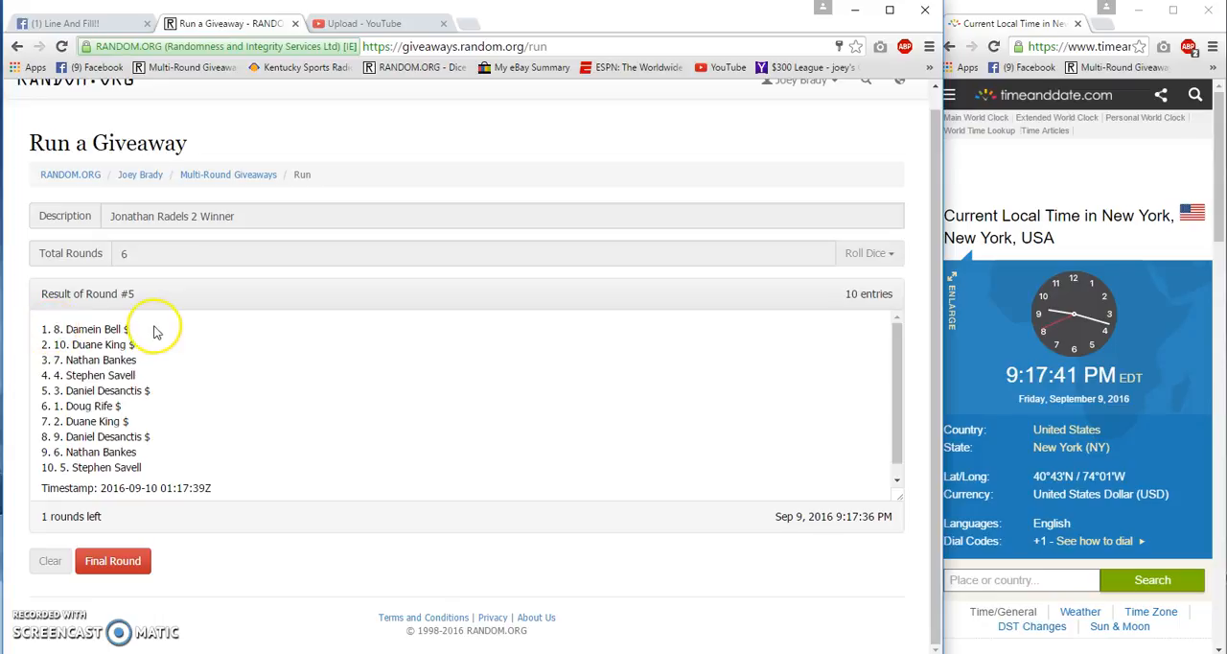
mouse_move(134, 316)
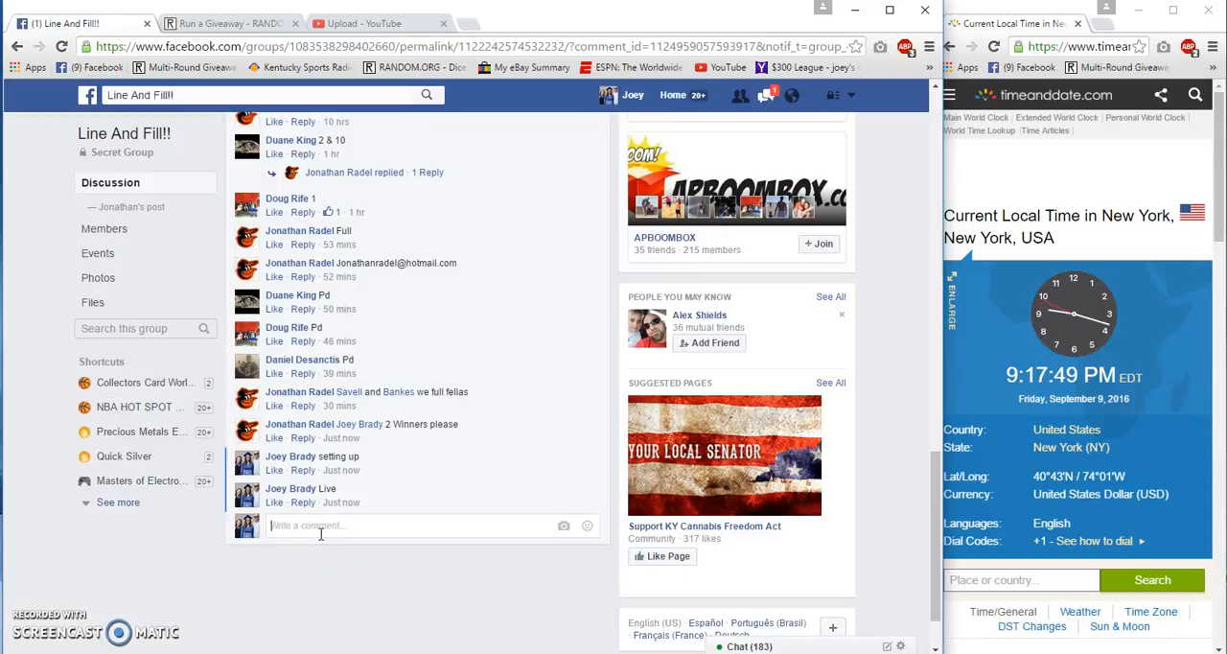
Step: Comment 'Good Luck Final Roll' in the thread and return to the giveaway
type("Good Luck")
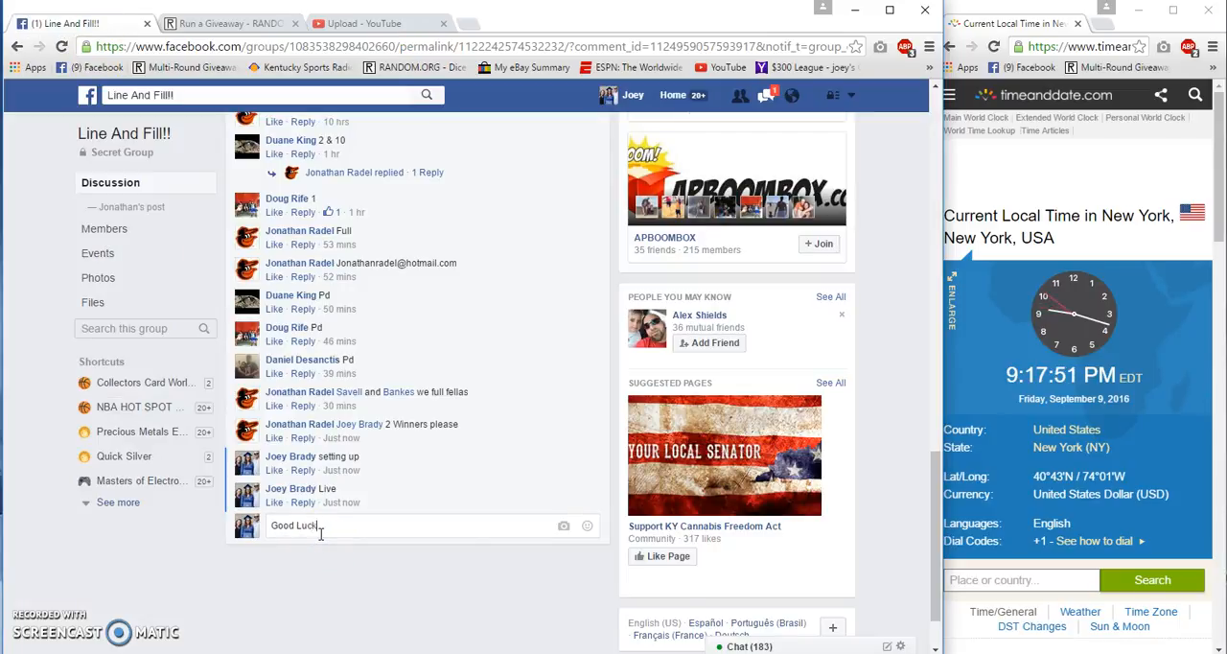
type("Final Roll")
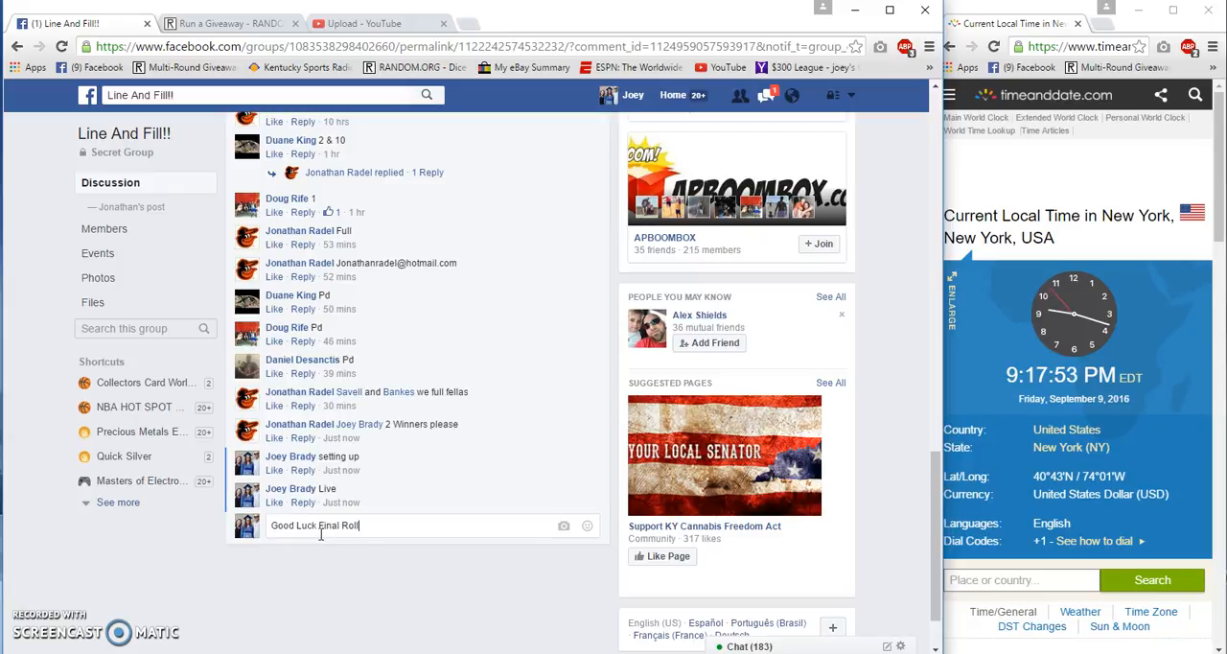
key("enter")
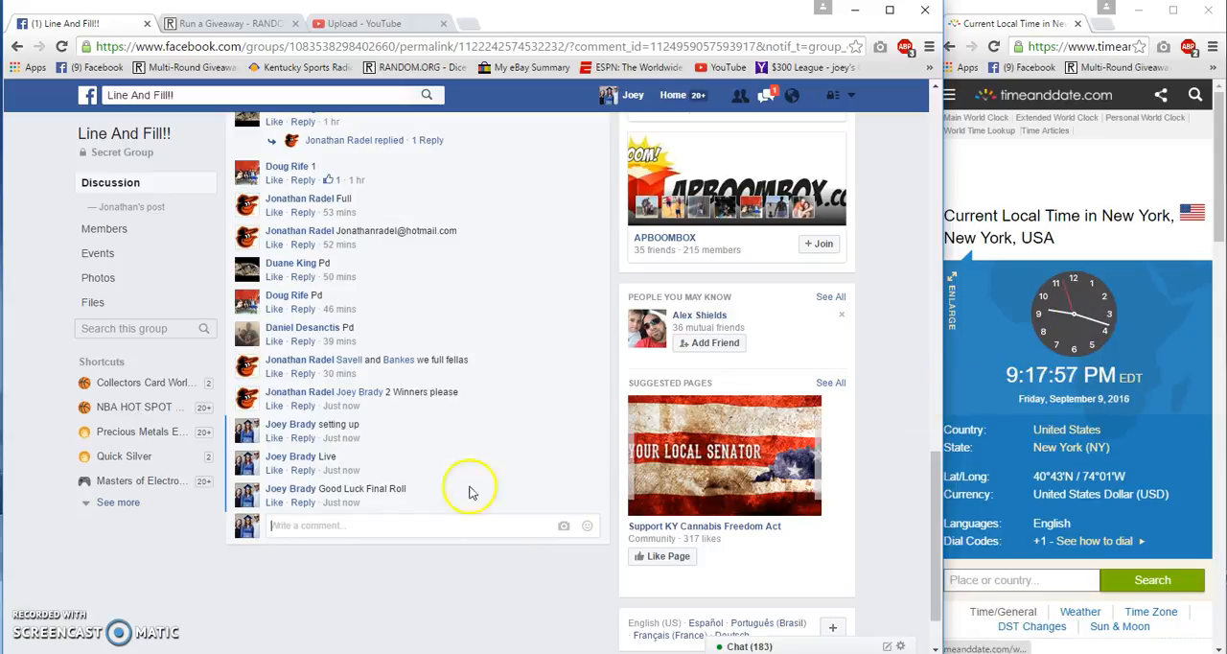
mouse_move(341, 502)
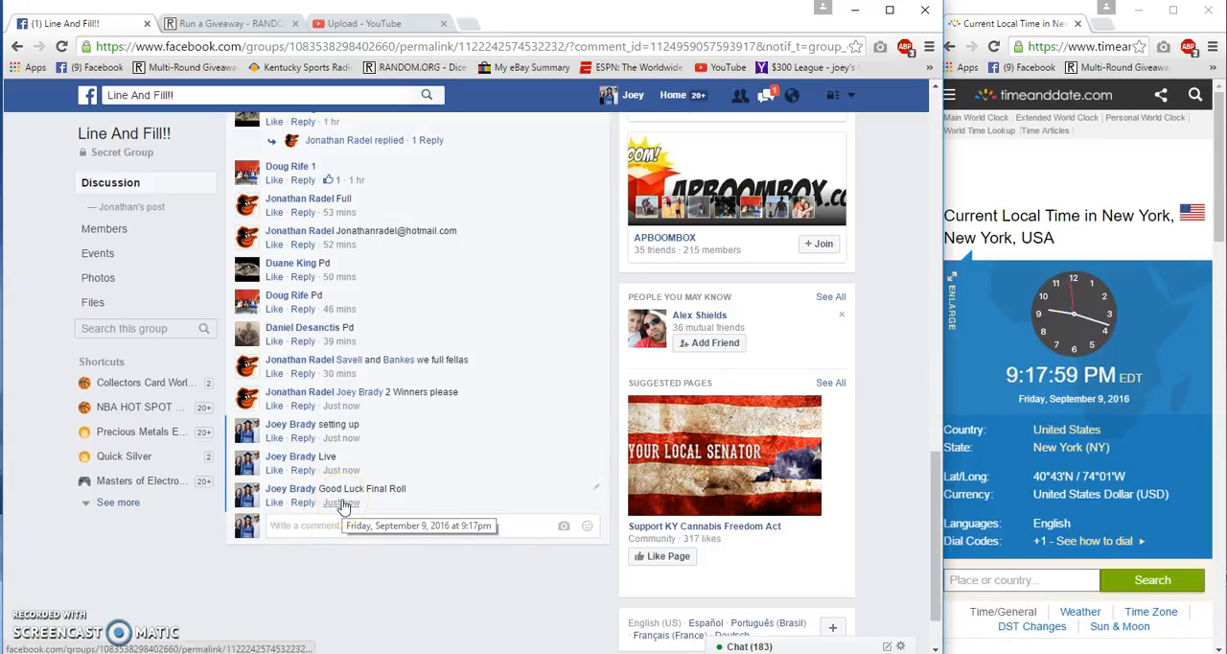
left_click(230, 23)
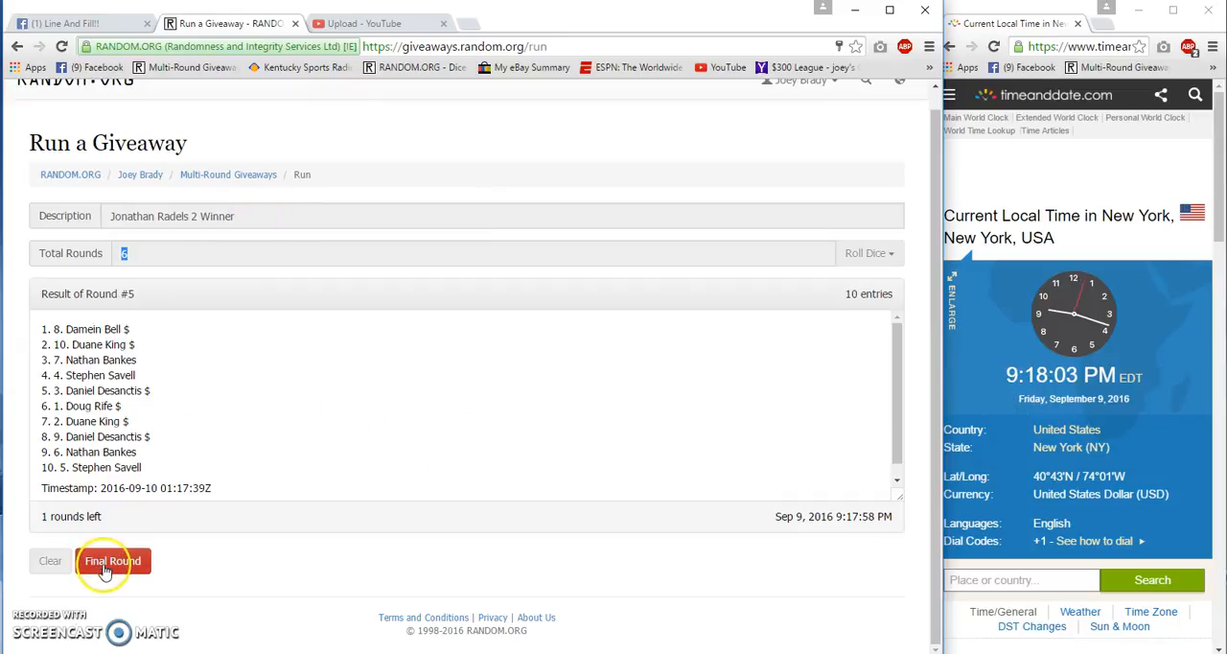
left_click(113, 561)
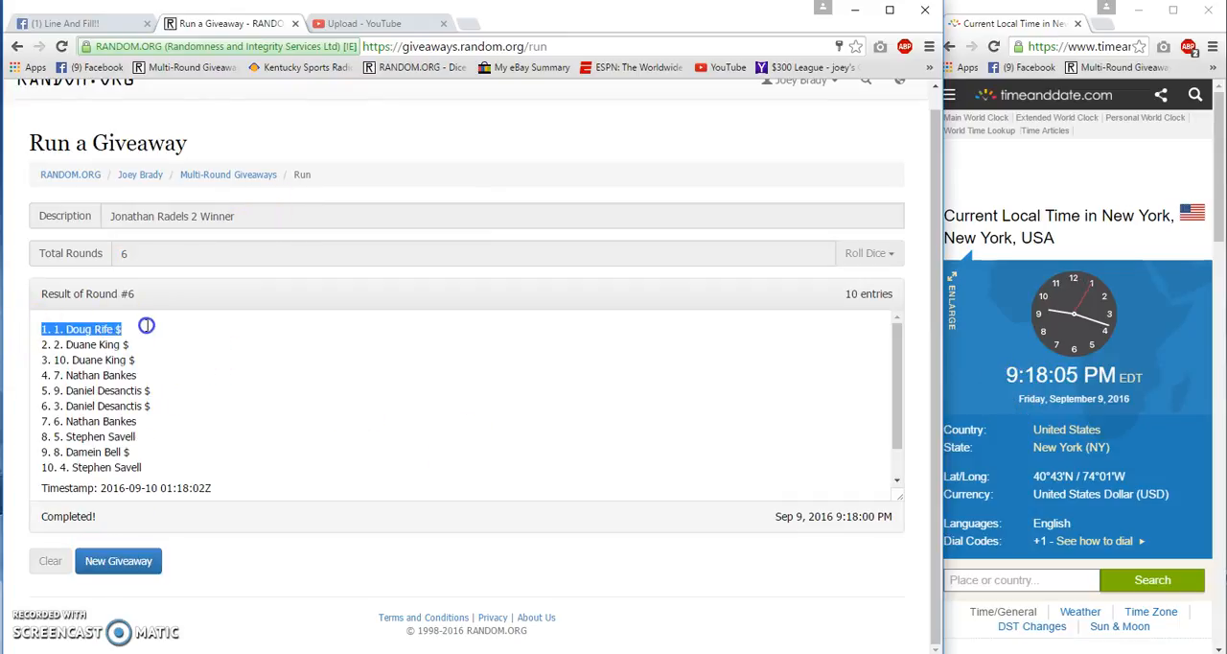
right_click(81, 329)
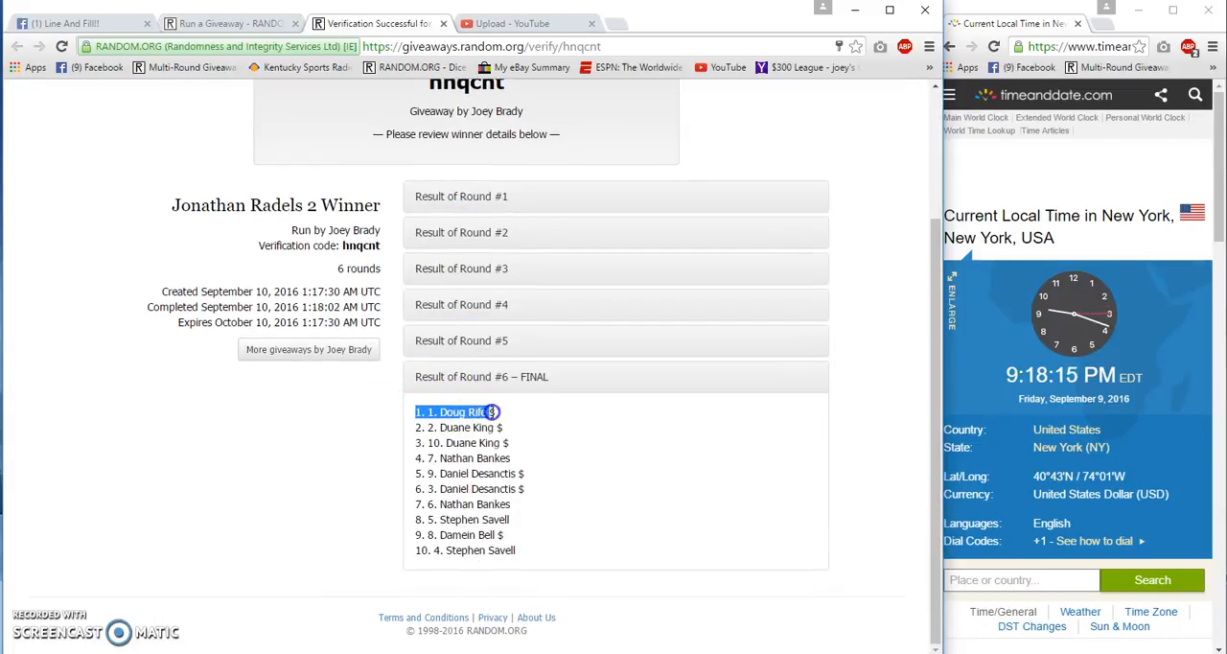
right_click(451, 427)
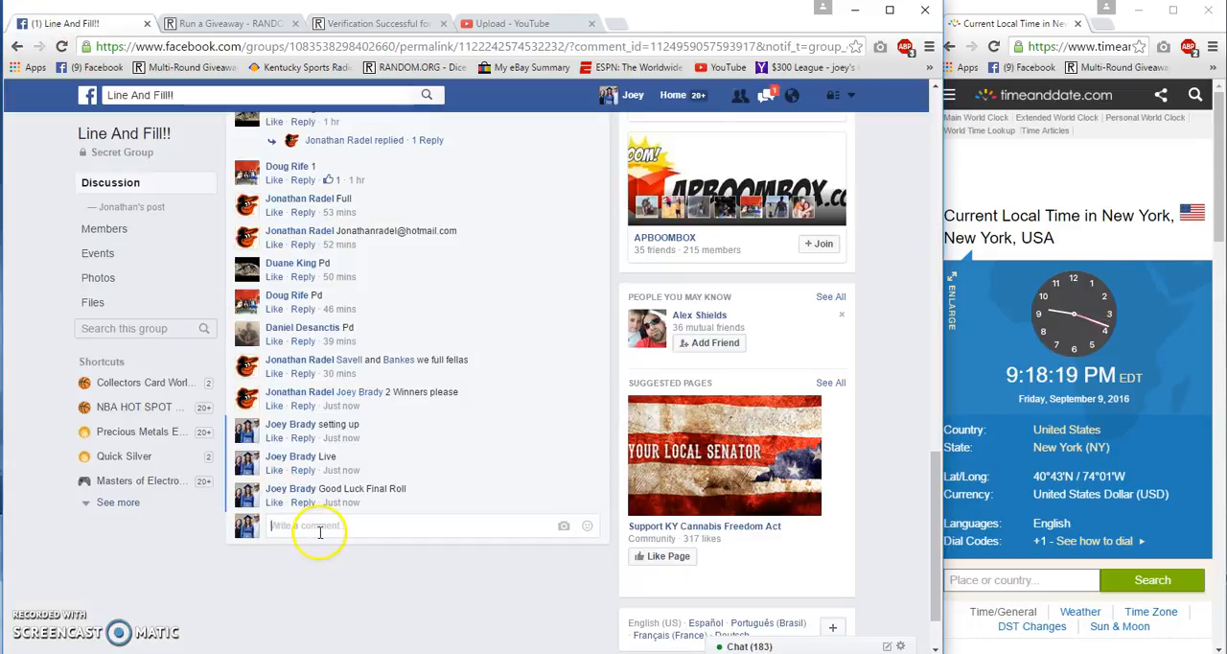
type("Done")
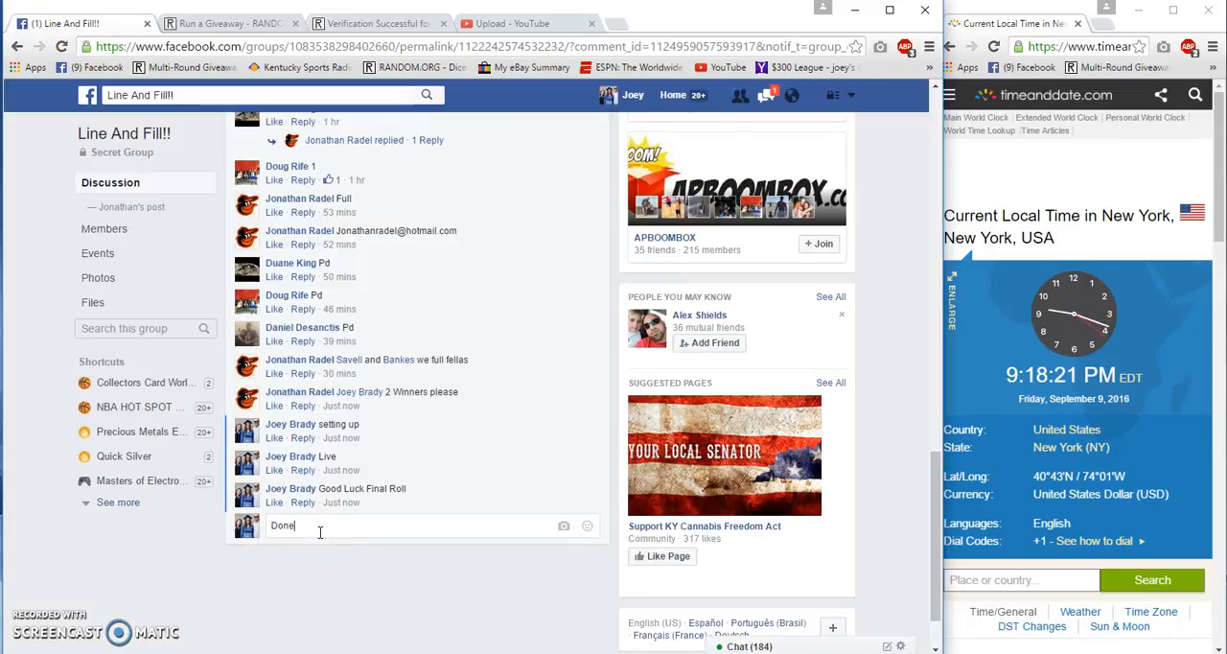
key("enter")
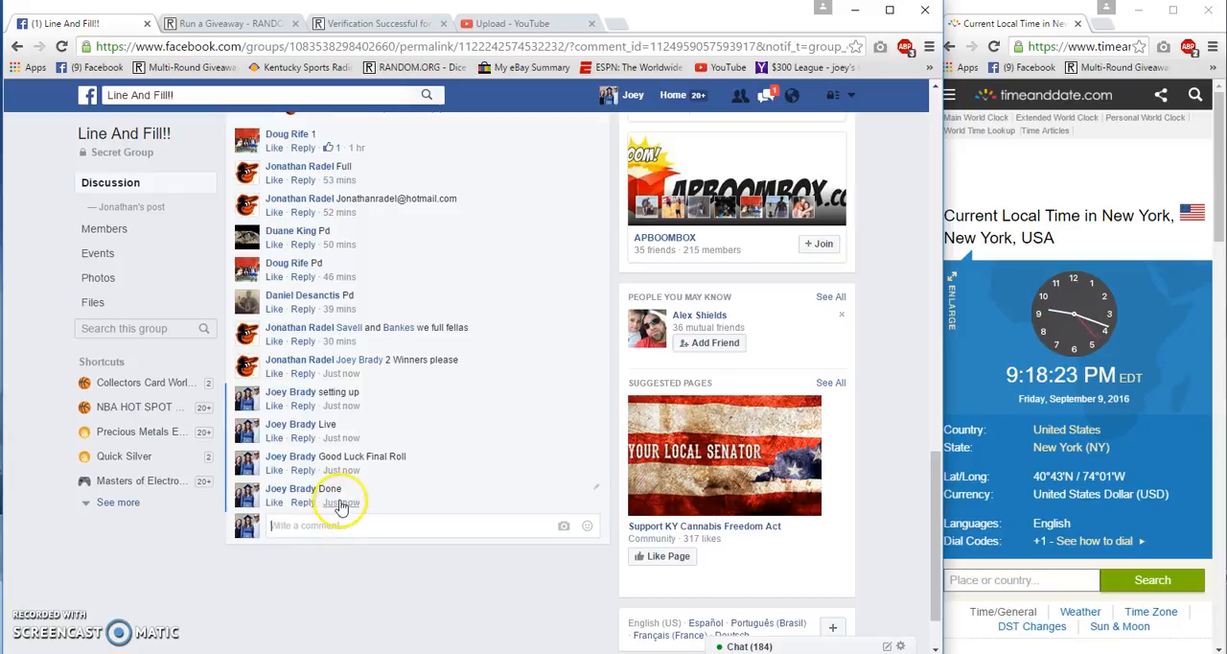